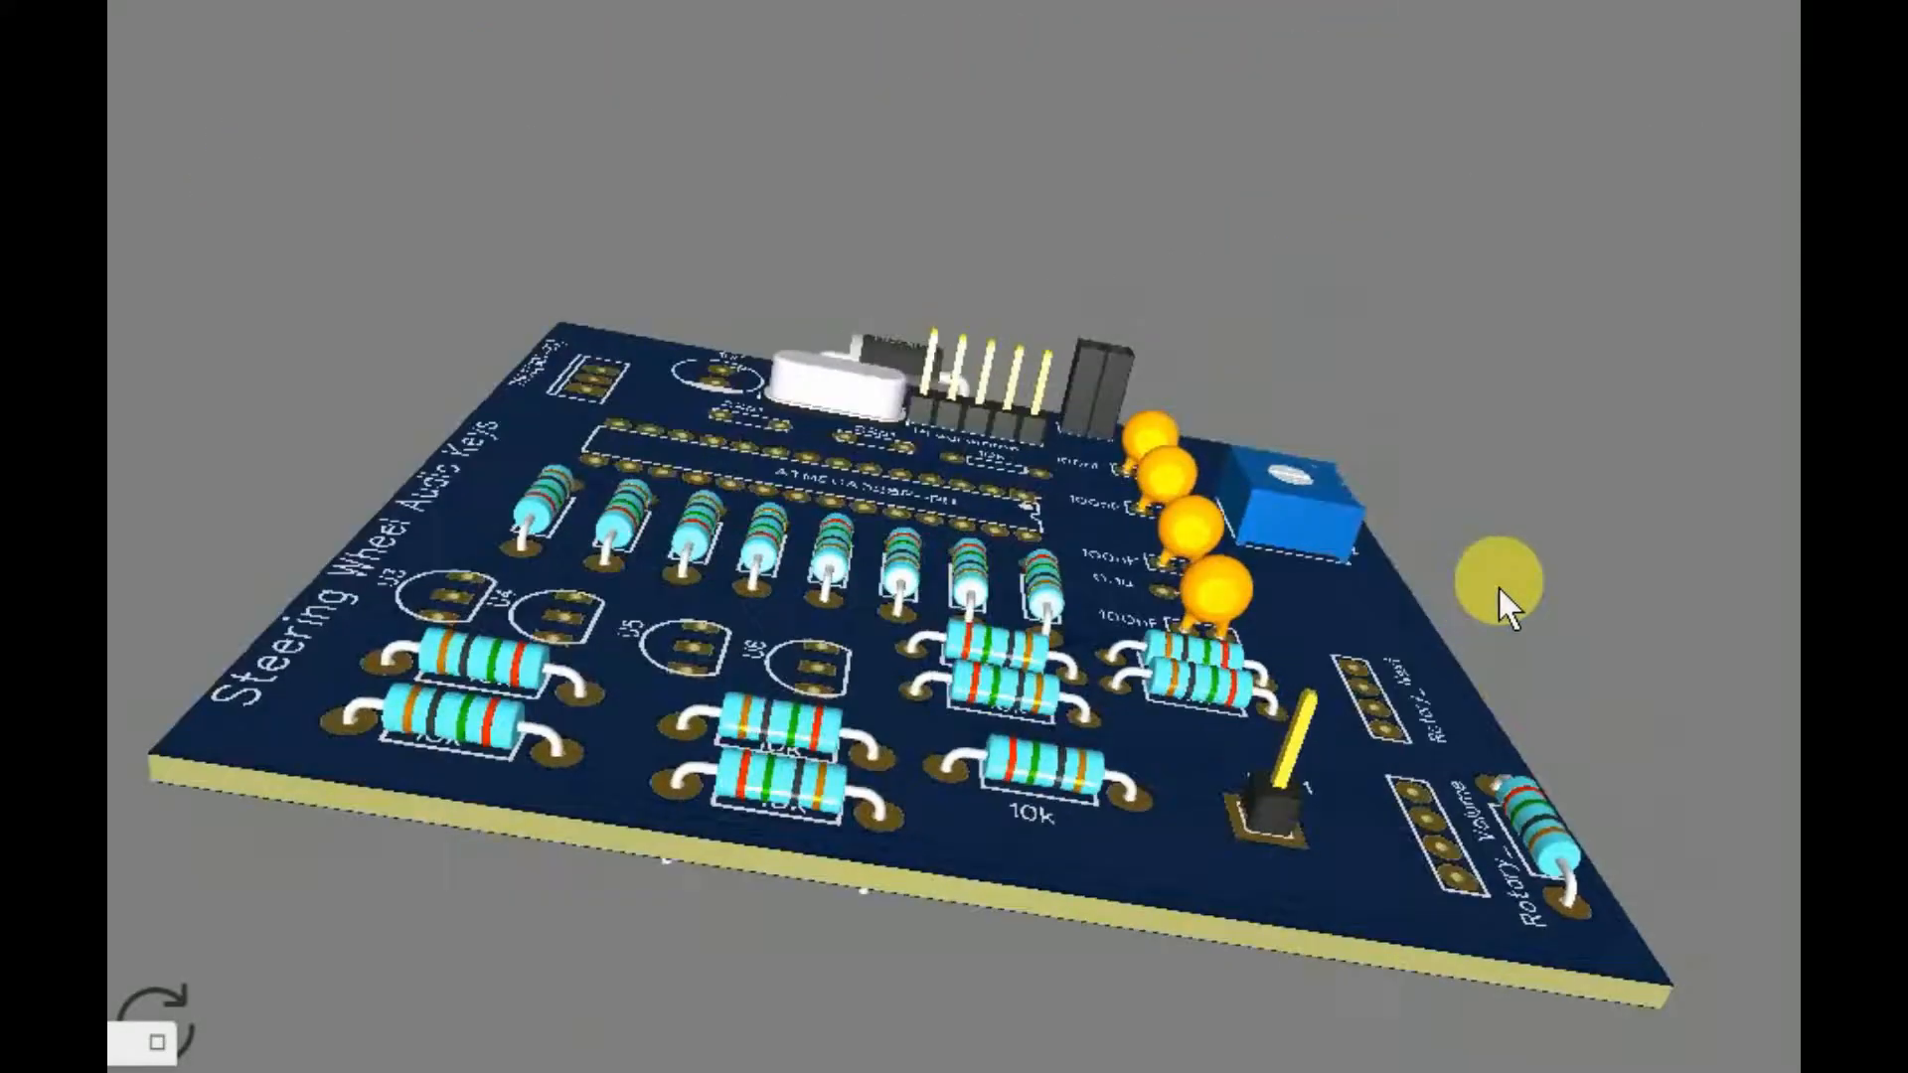
Rotate the 3D board, scroll through the Car_Steering_wheel sketch, and upload it to the Uno.
drag(1509, 596, 1058, 682)
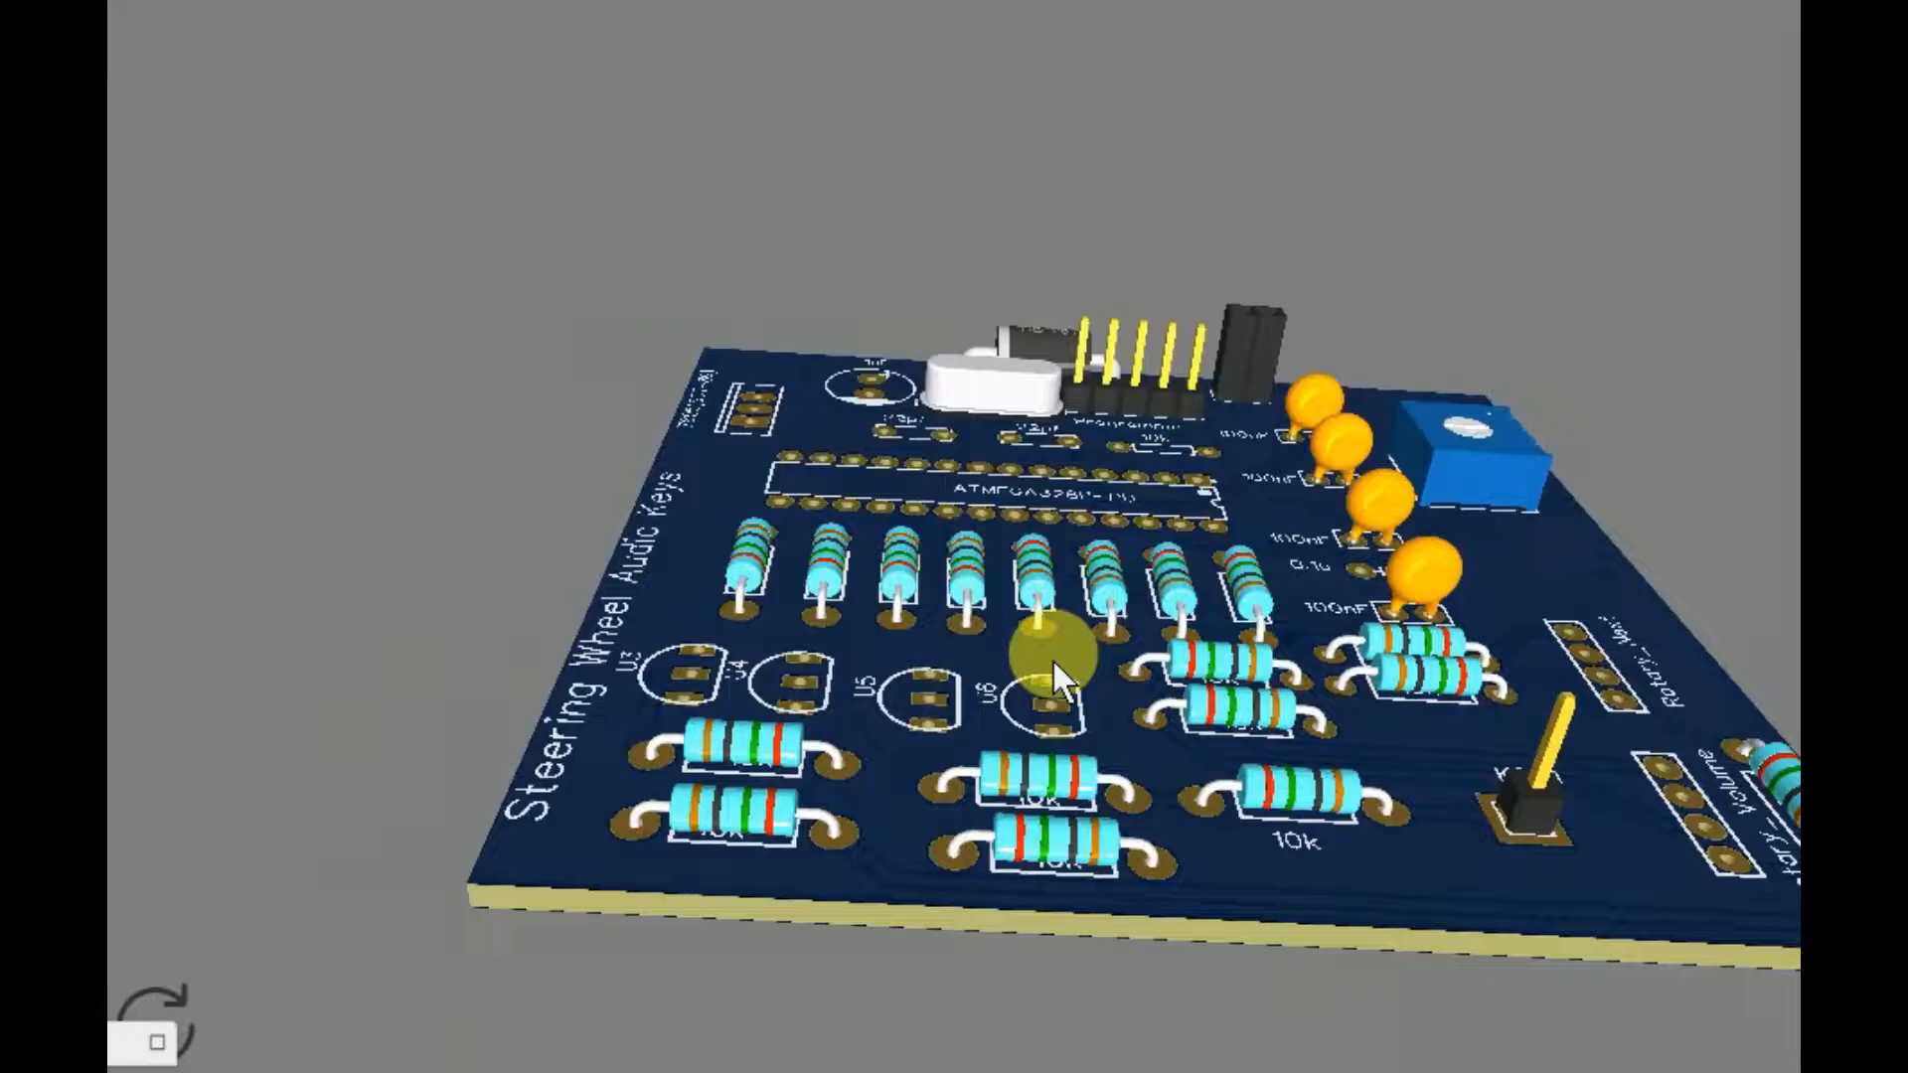
drag(1059, 669, 851, 742)
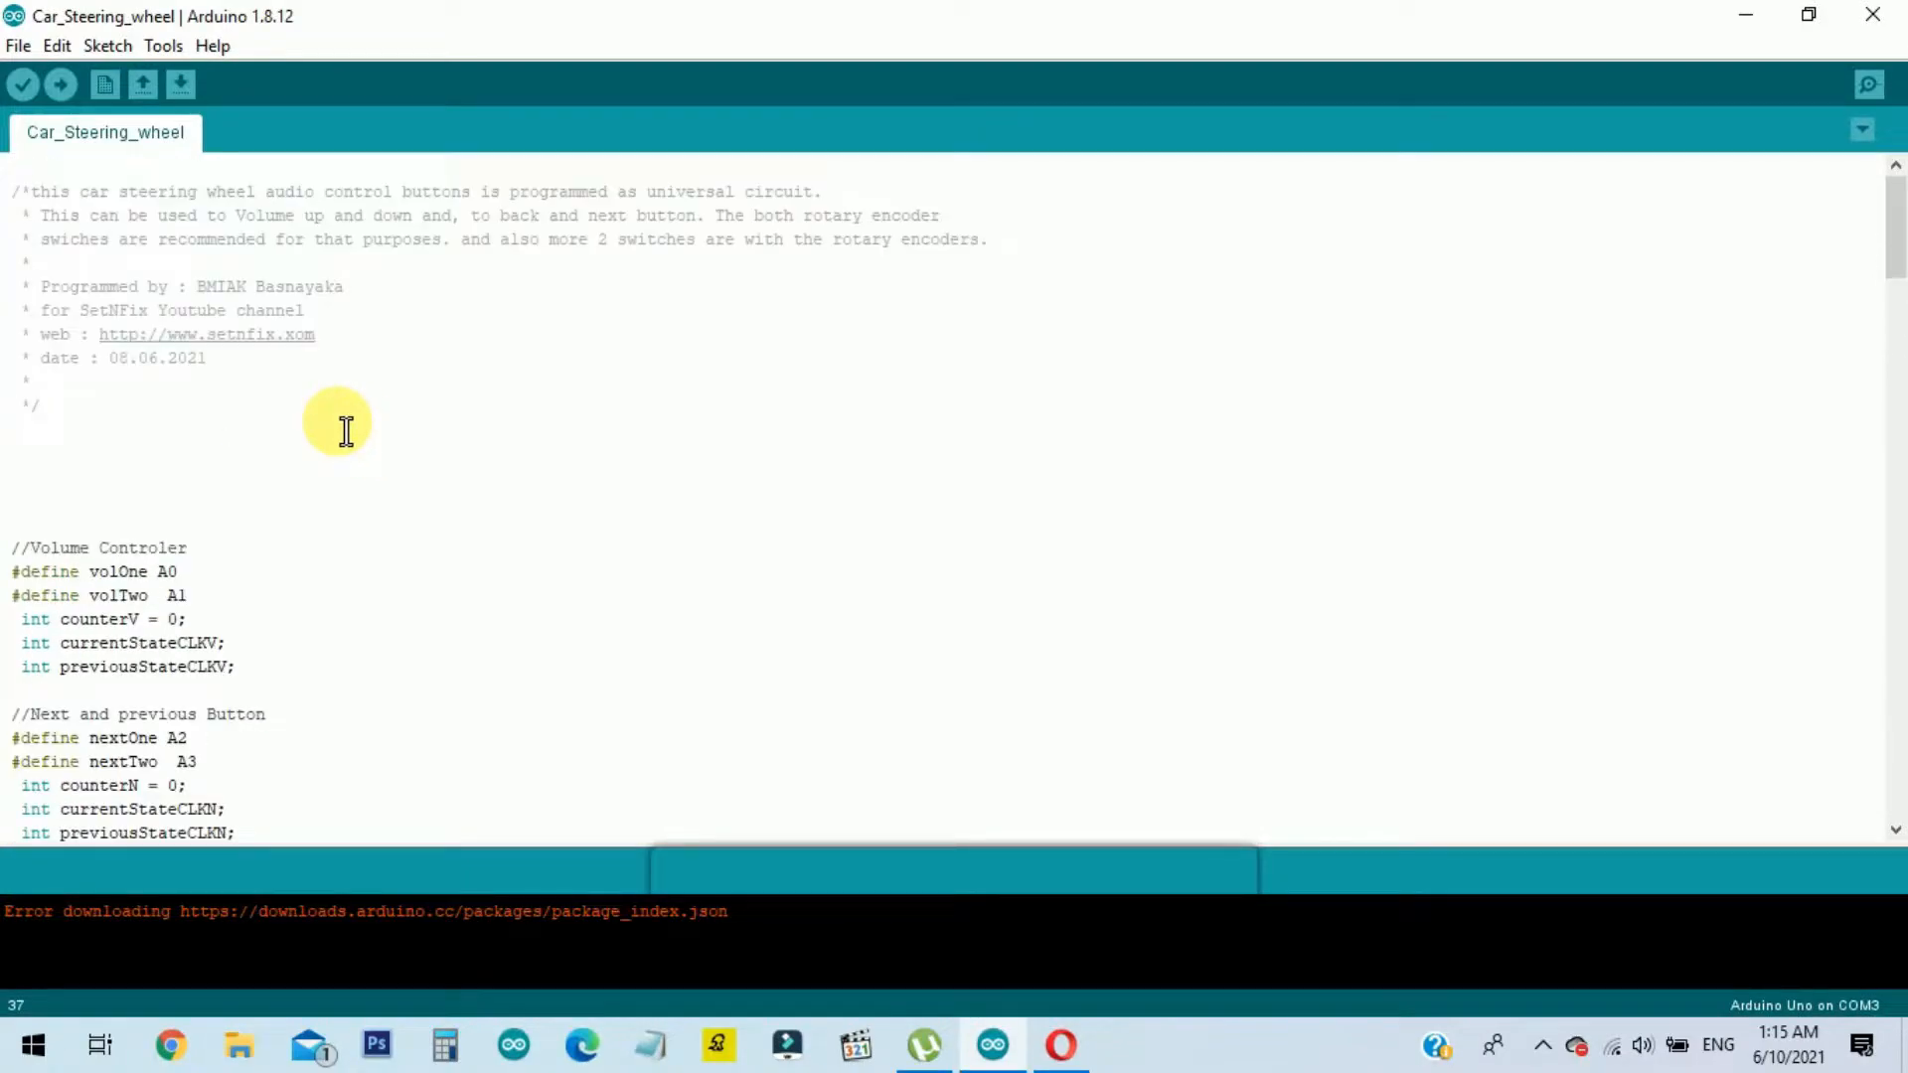
scroll(down, 3)
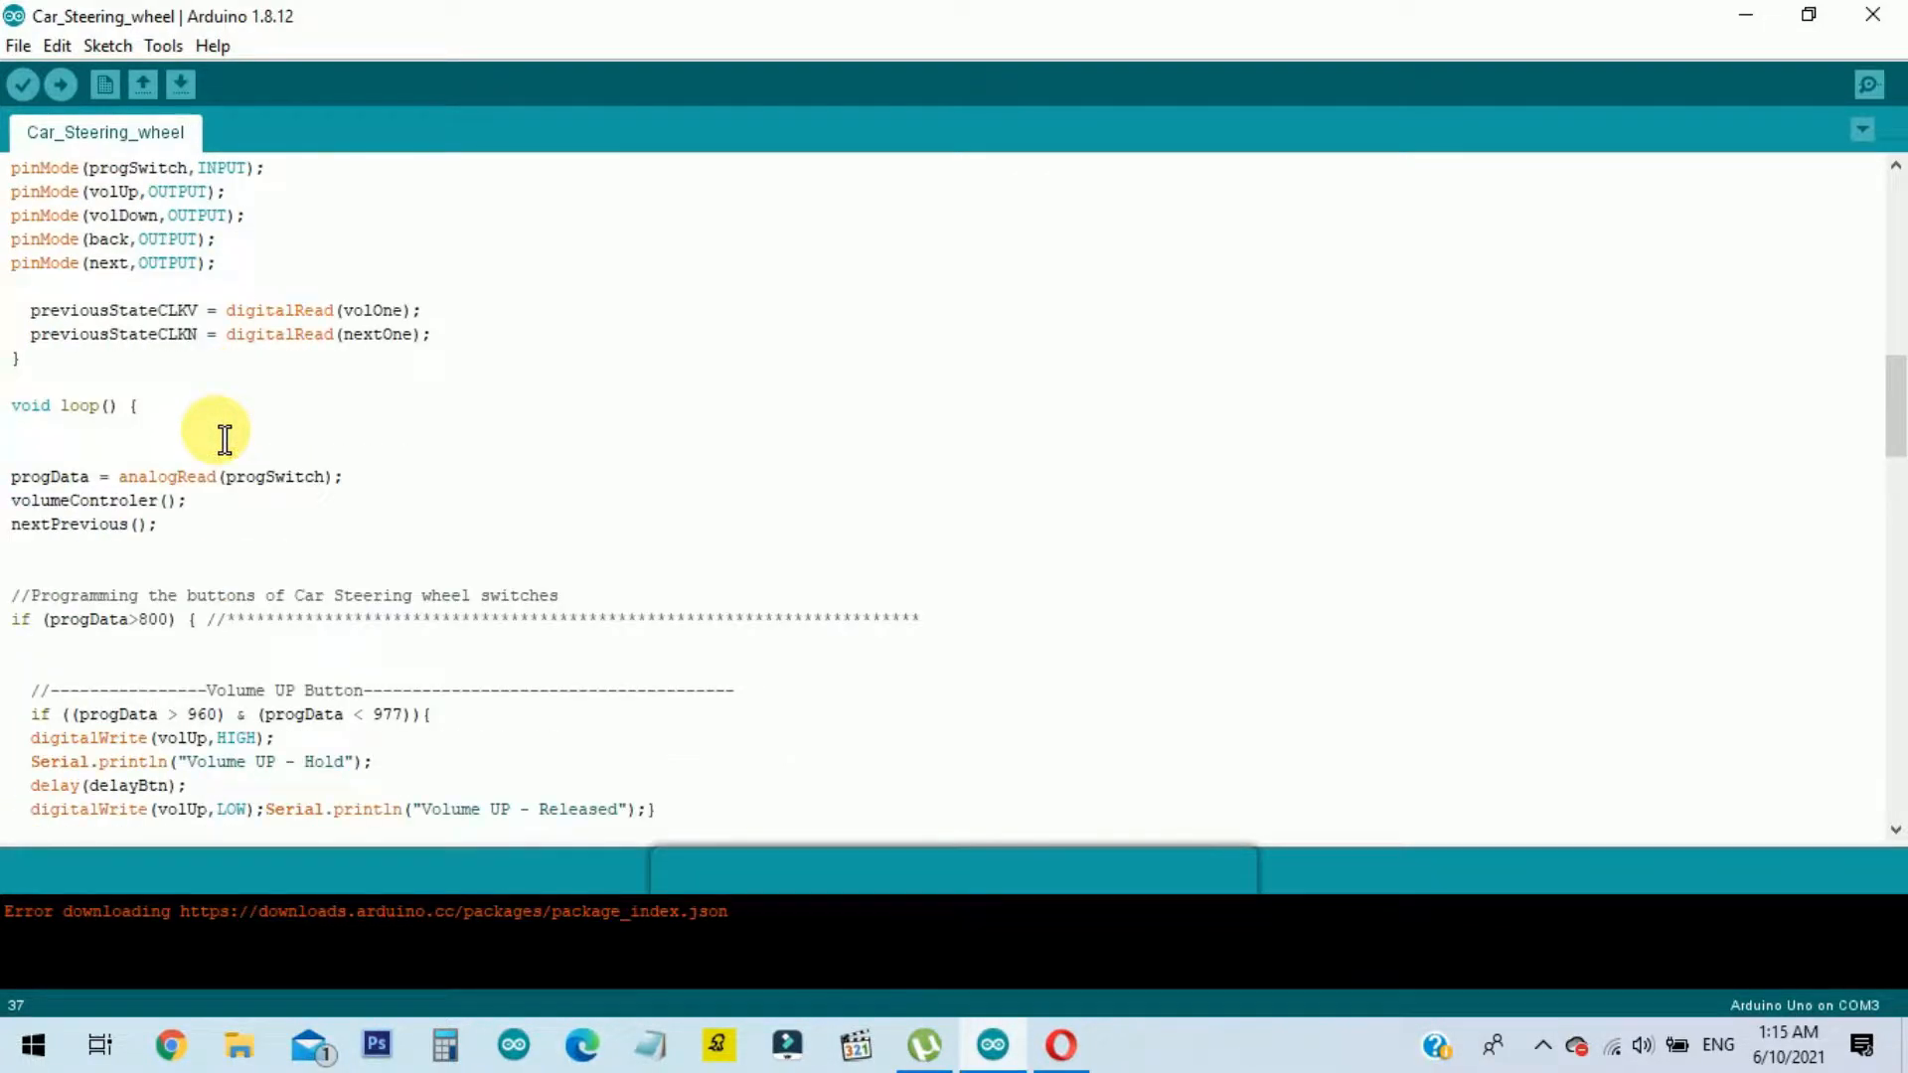
scroll(down, 3)
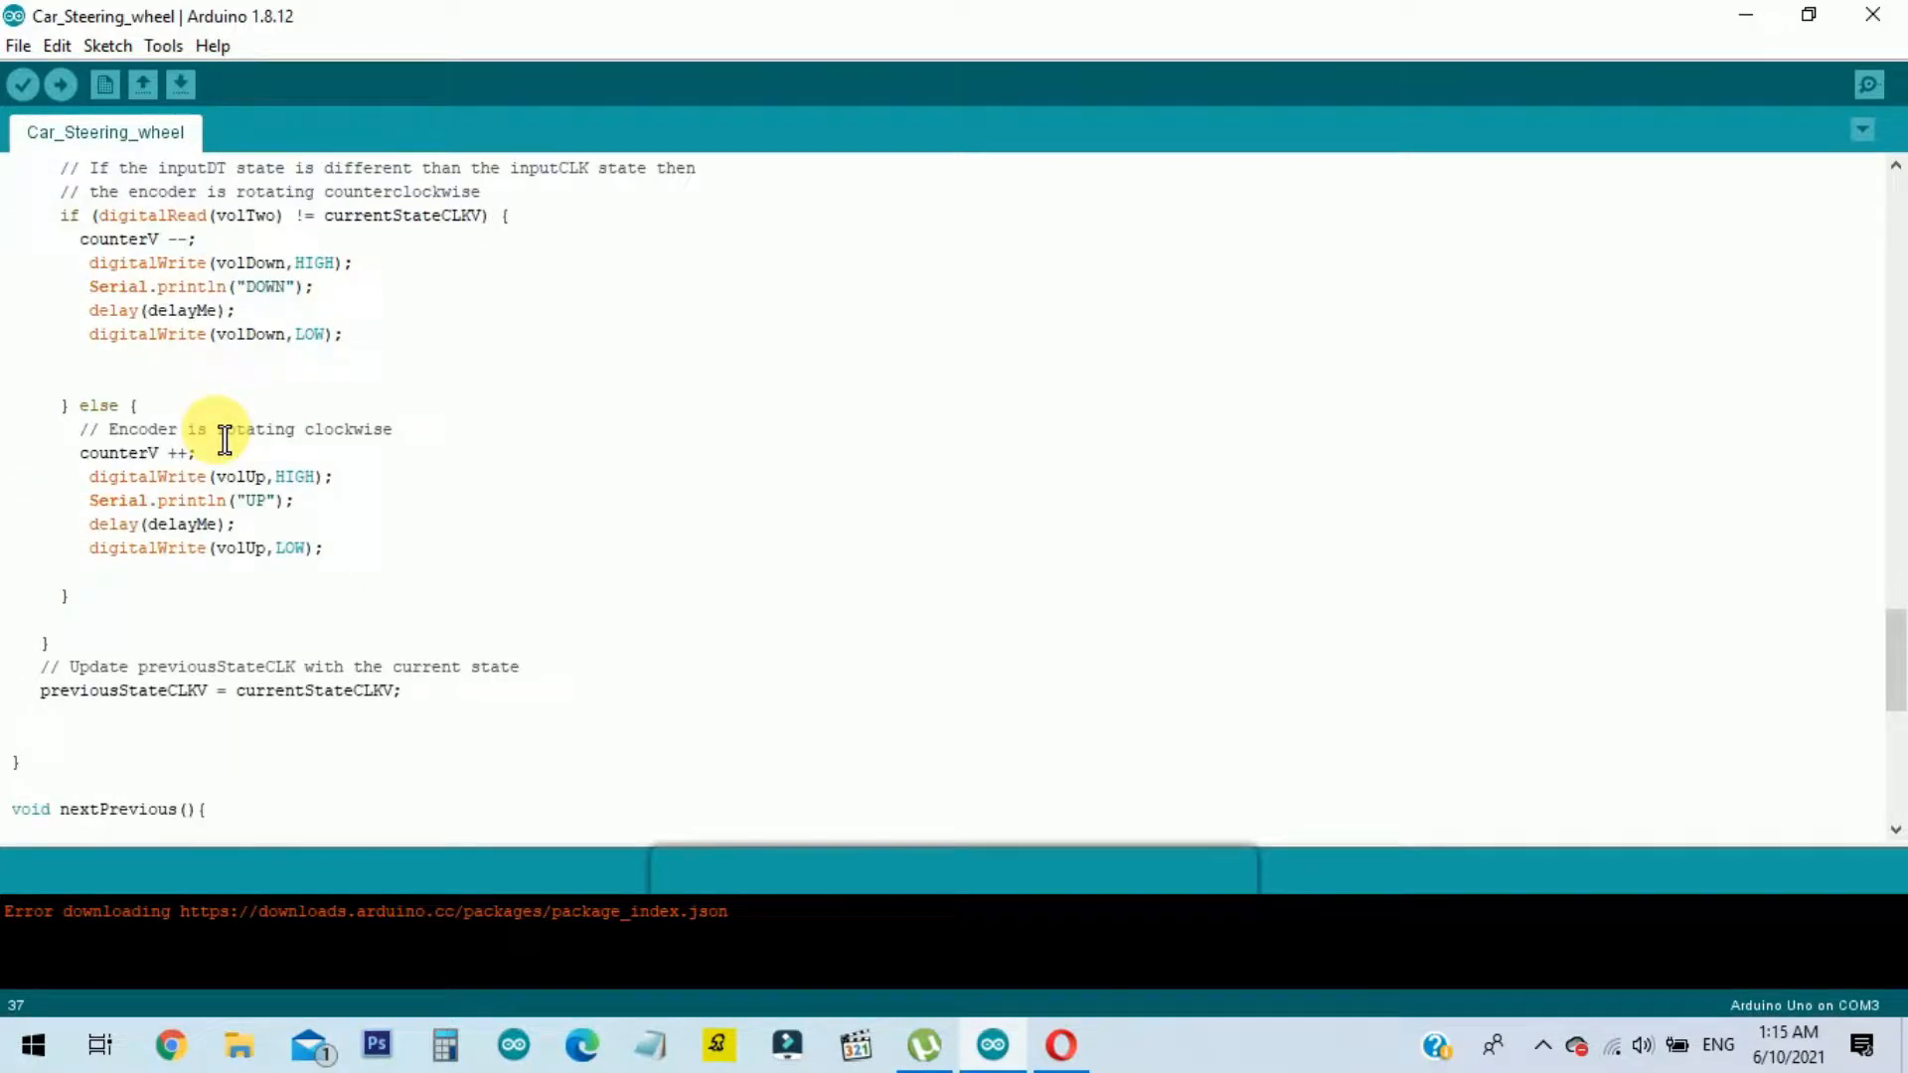
scroll(down, 3)
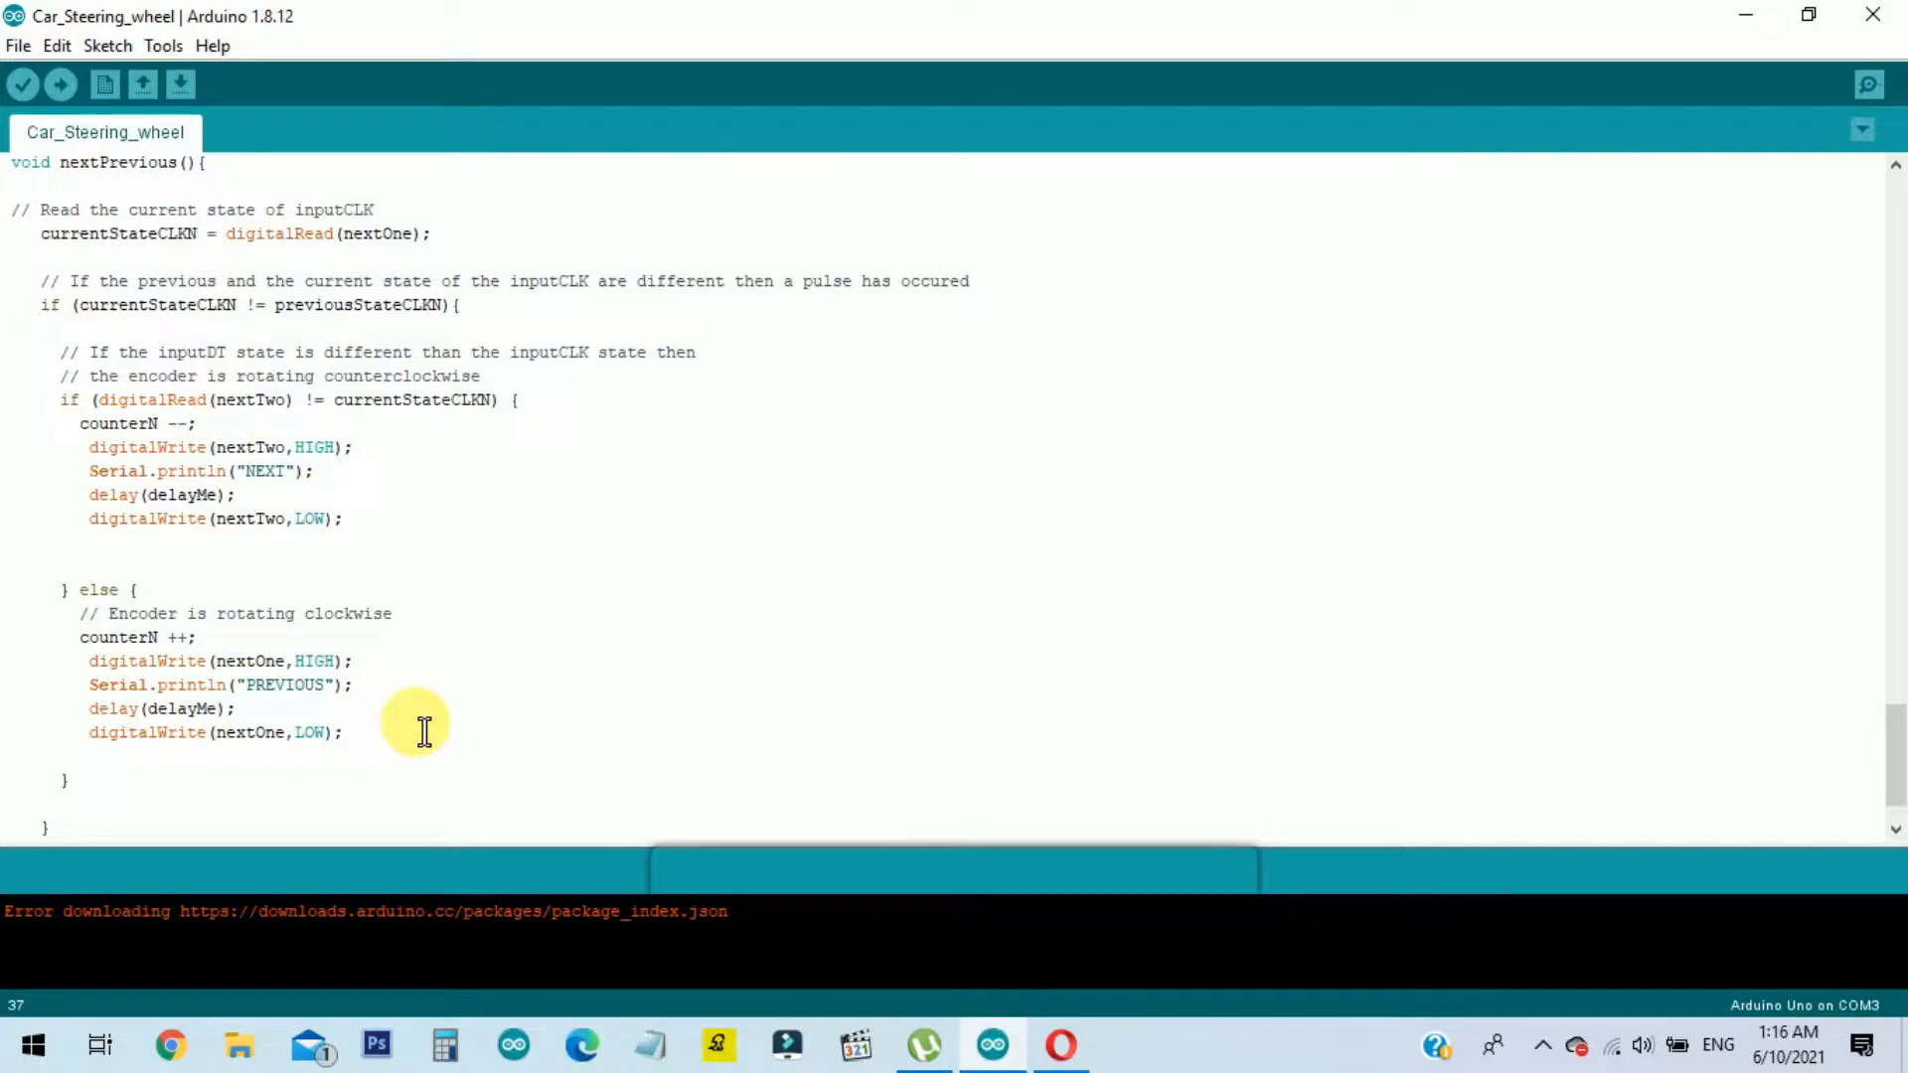
mouse_move(60, 83)
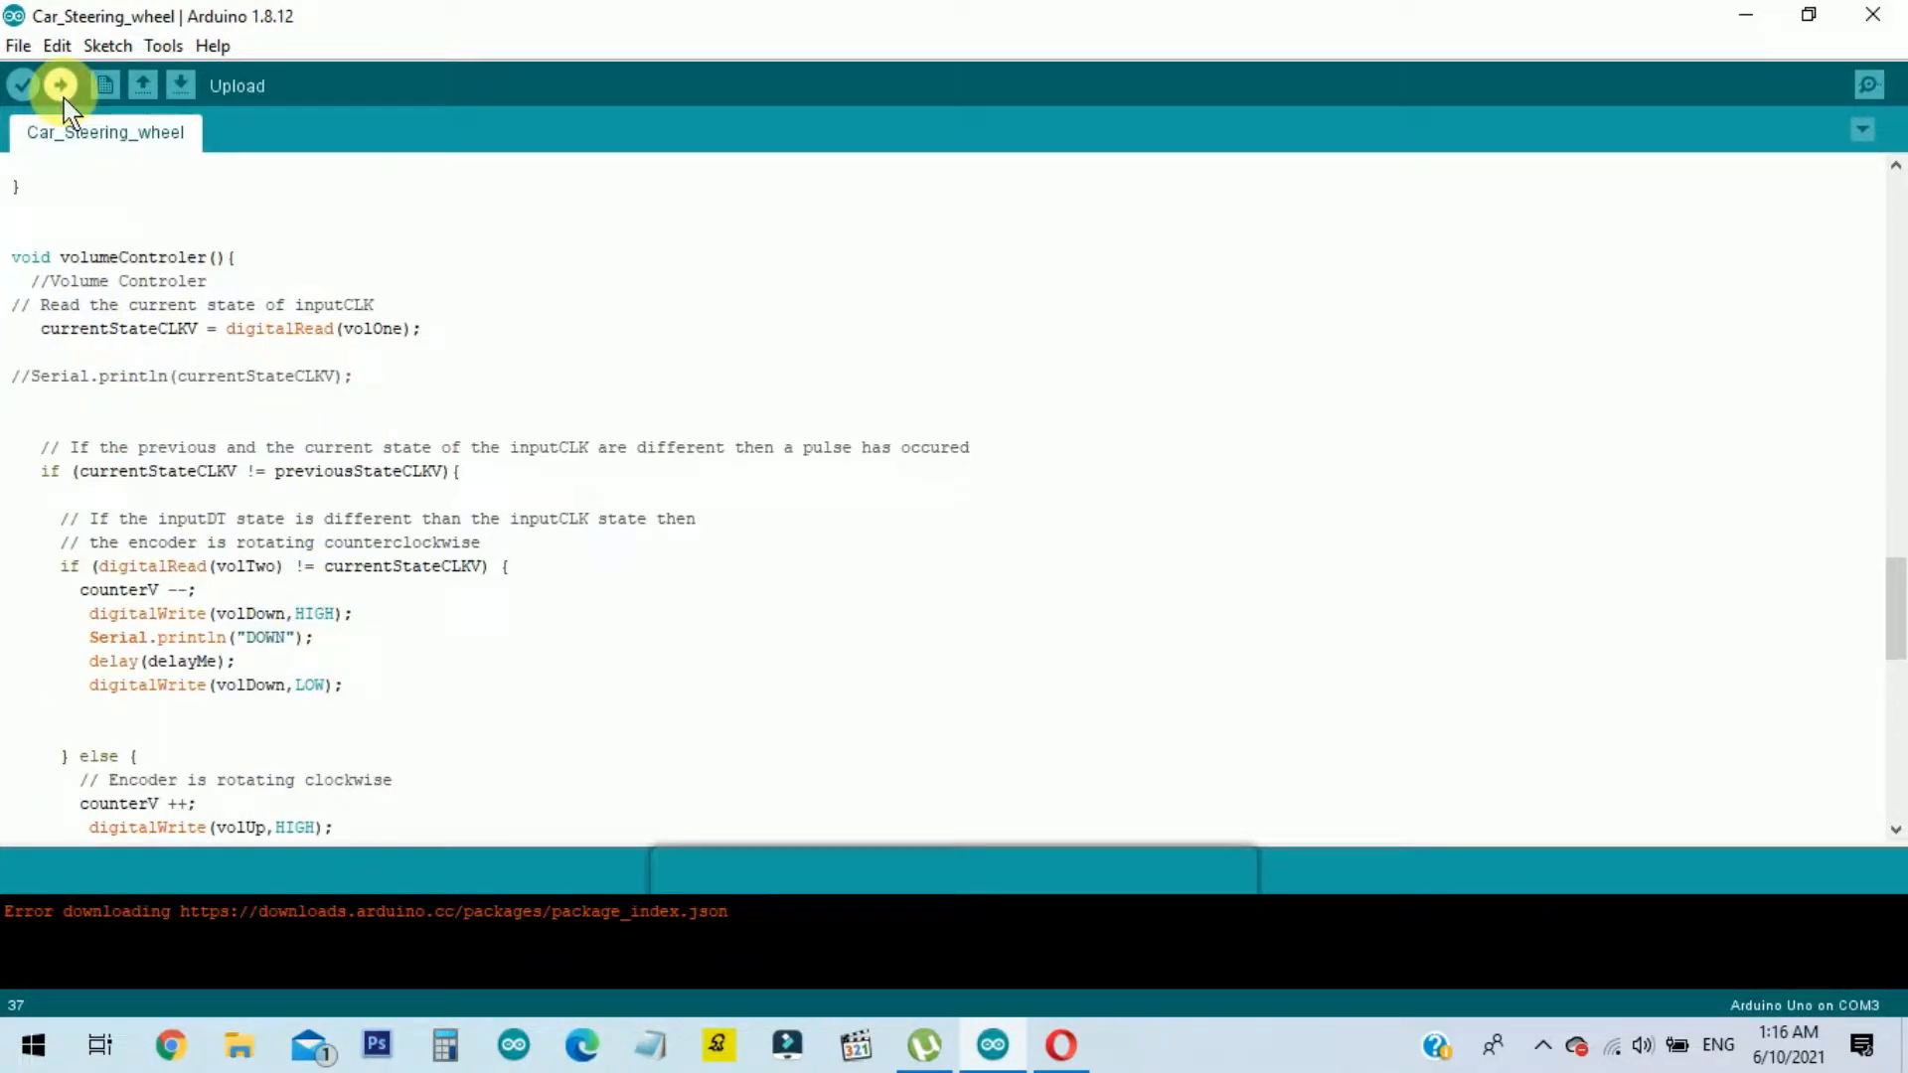
click(60, 84)
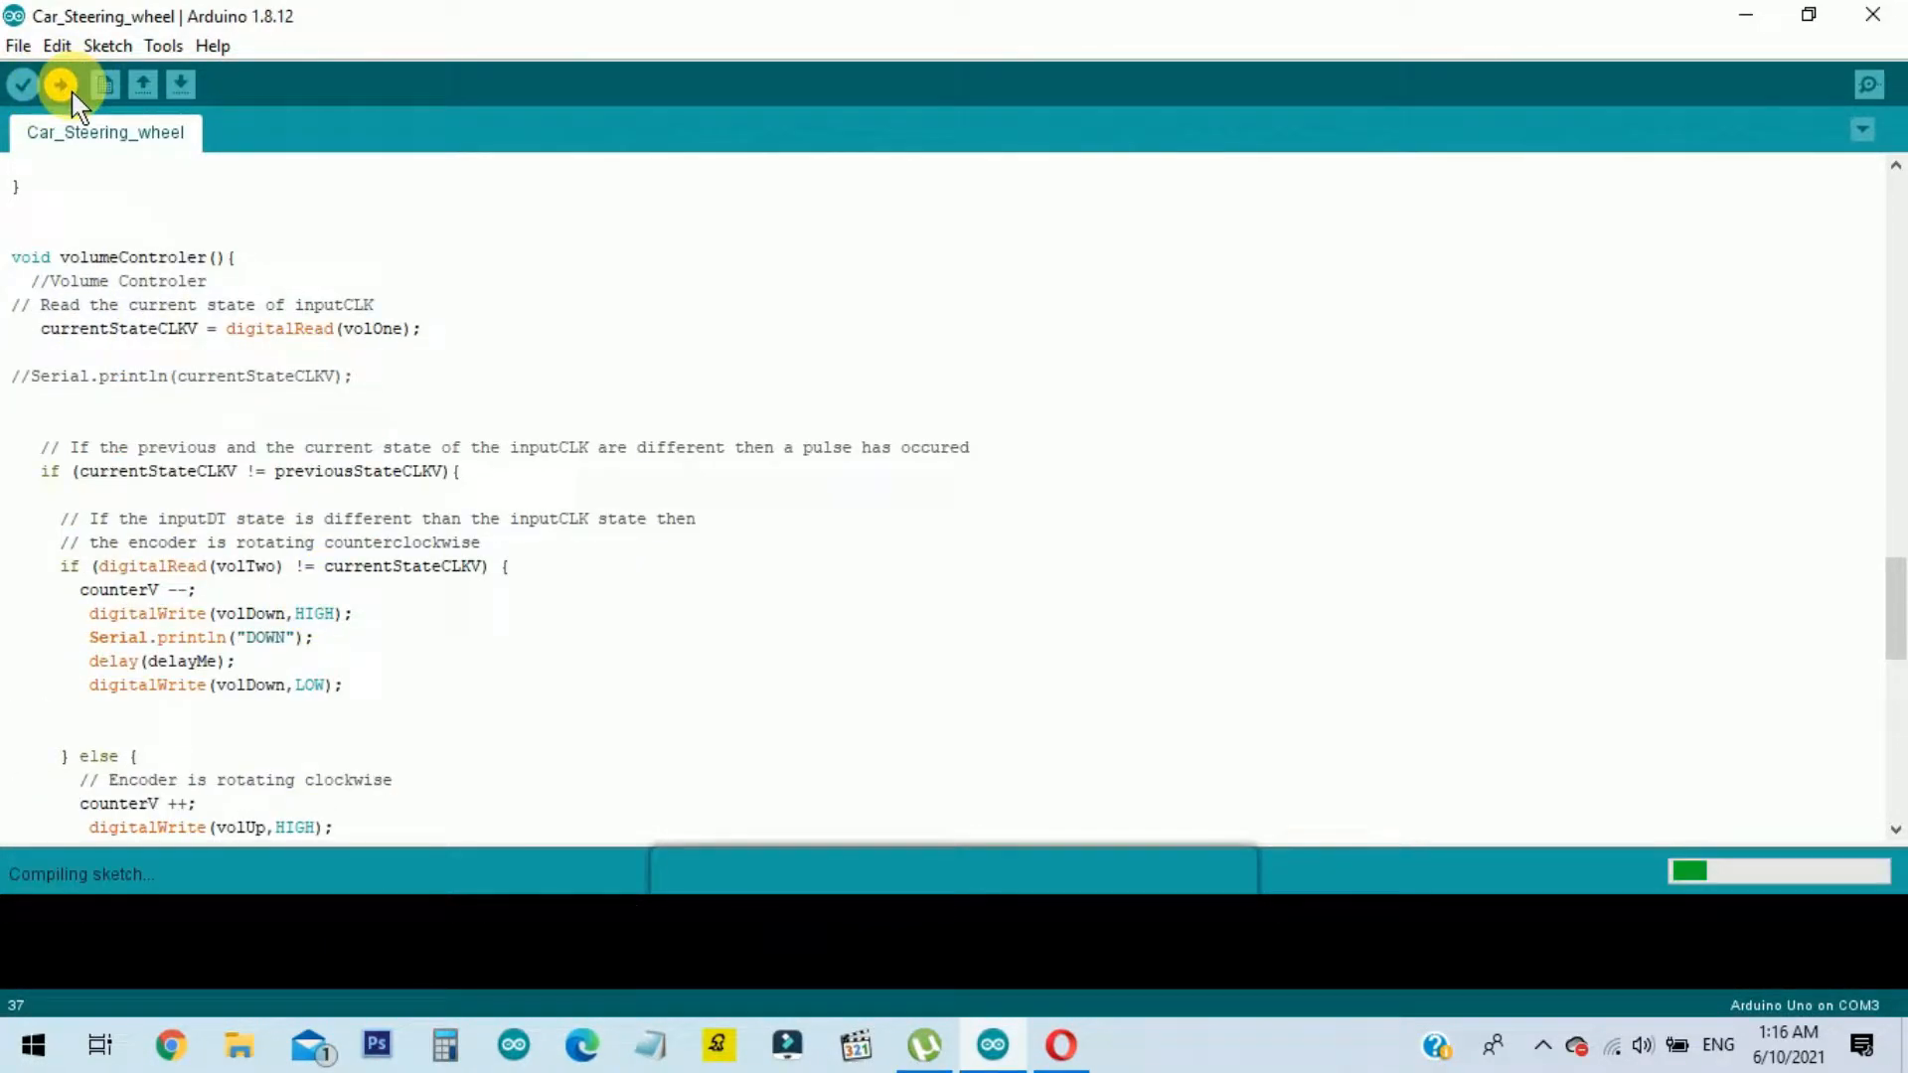